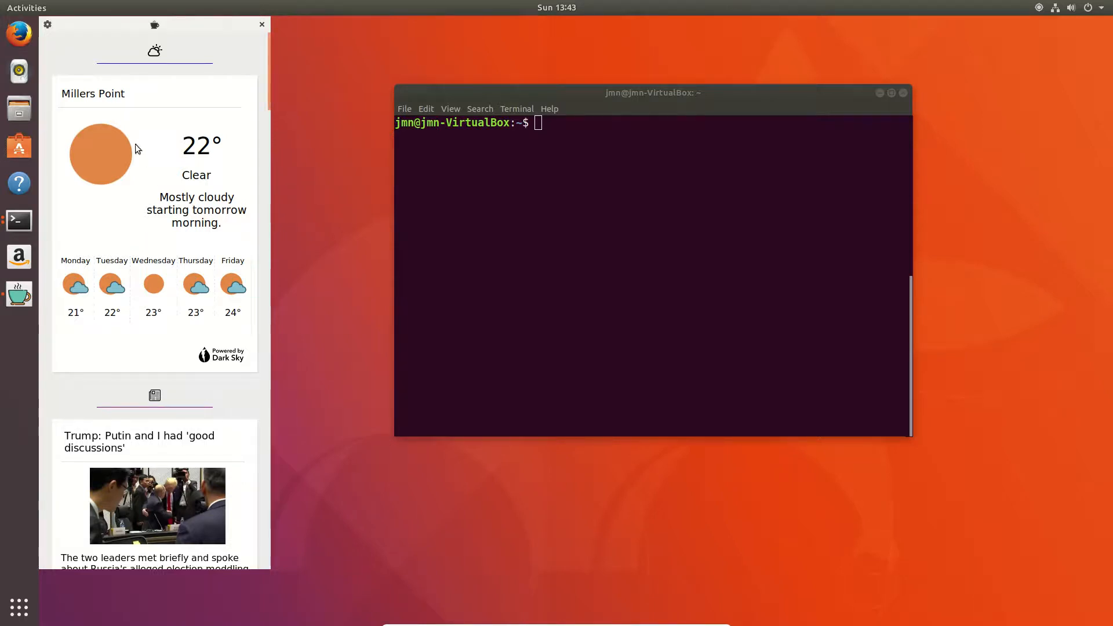
- Browse the Coffee settings and the Technology news sources, then dismiss the settings
{"action": "scroll", "scroll_direction": "down", "scroll_amount": 3}
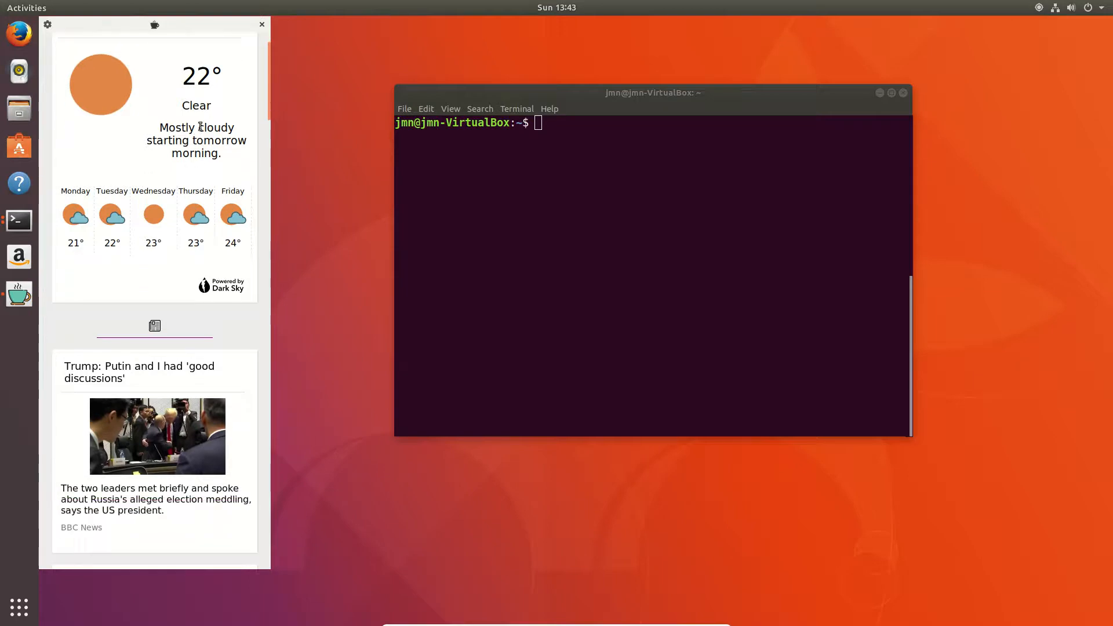
{"action": "scroll", "scroll_direction": "down", "scroll_amount": 3}
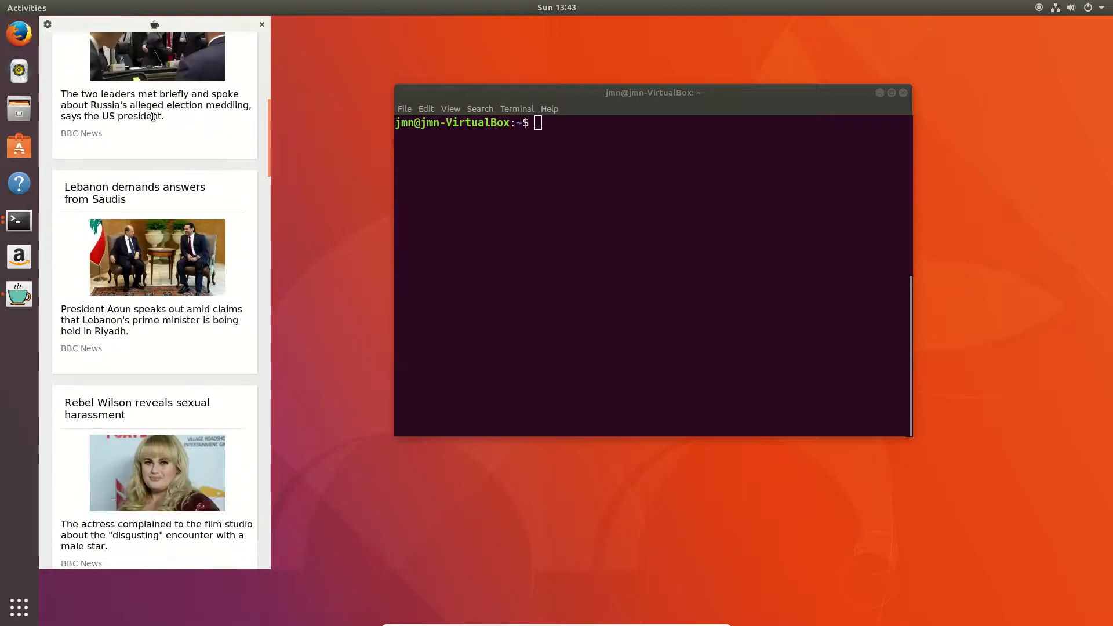
{"action": "scroll", "scroll_direction": "down", "scroll_amount": 3}
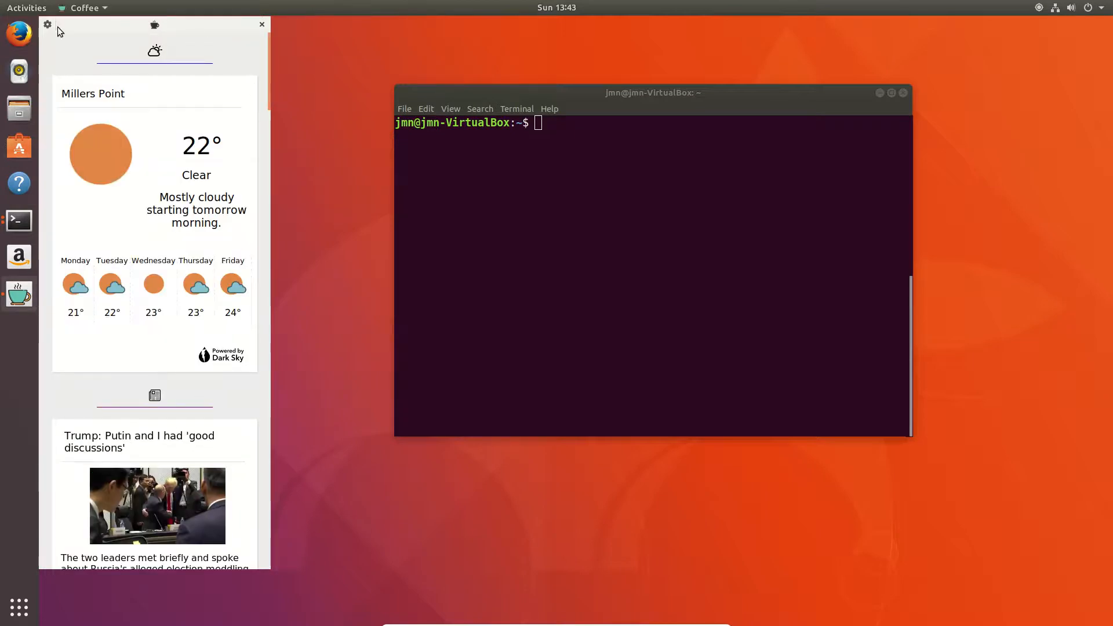
{"action": "left_click", "coordinate": [47, 24]}
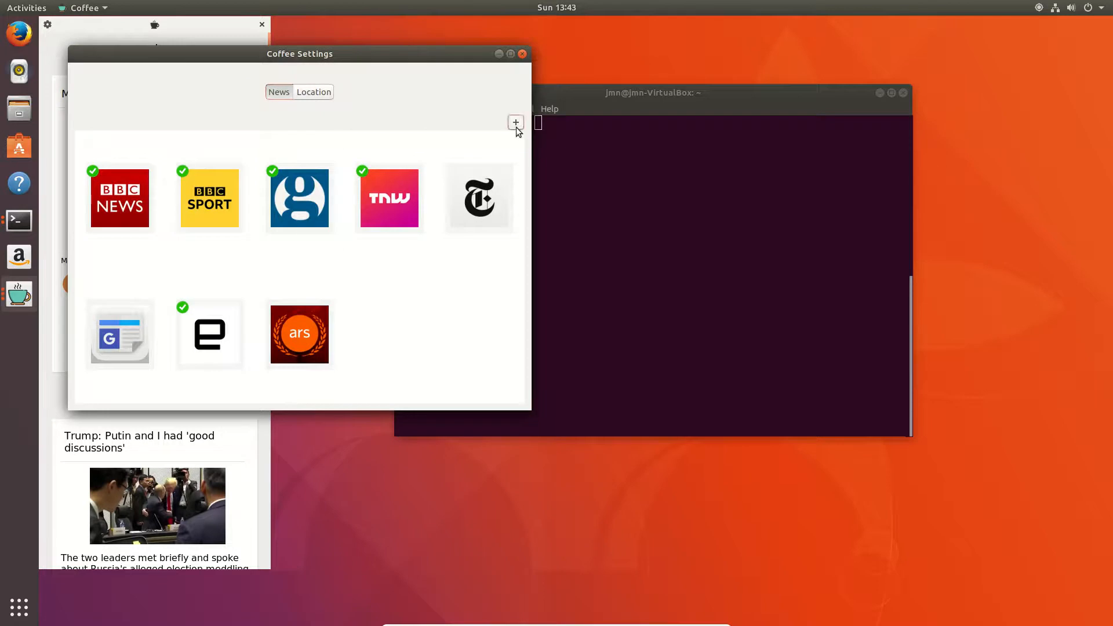
{"action": "left_click", "coordinate": [515, 122]}
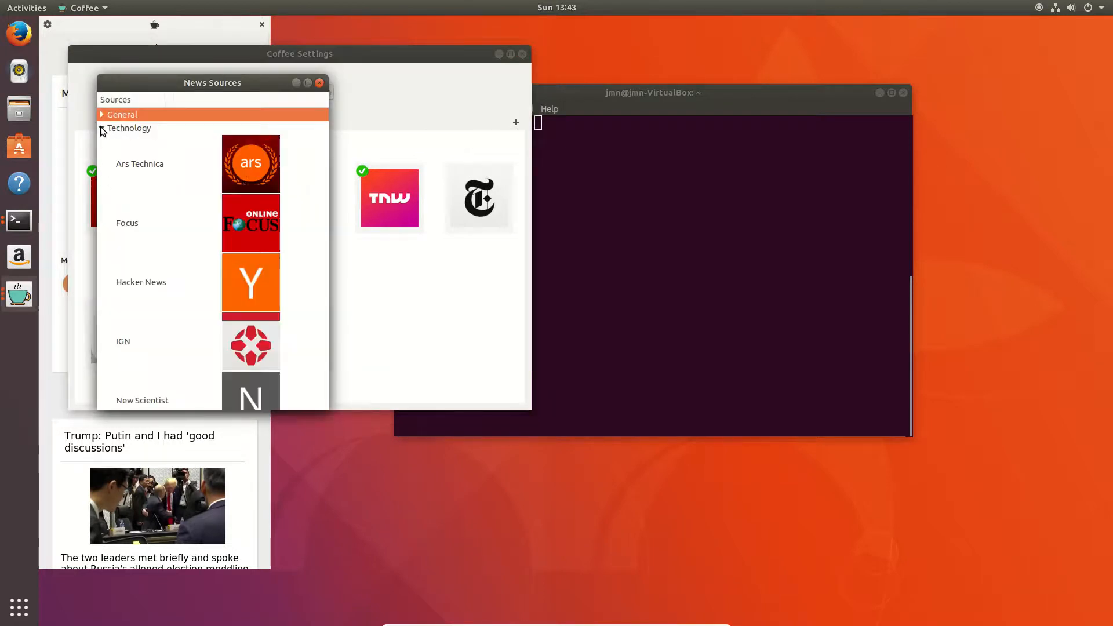
{"action": "left_click", "coordinate": [140, 163]}
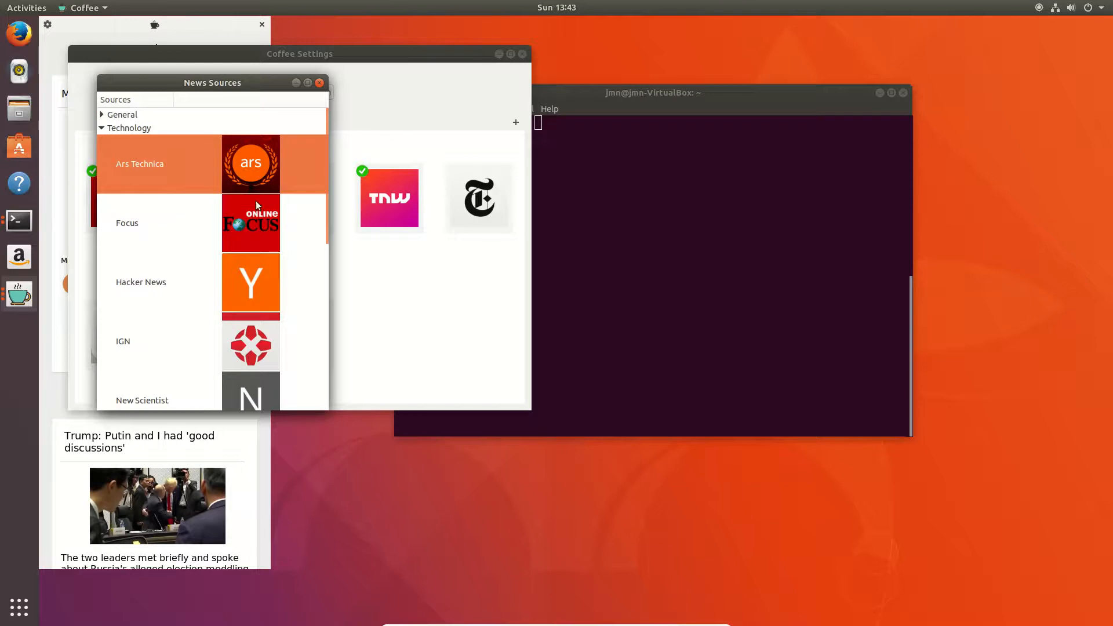
{"action": "scroll", "scroll_direction": "down", "scroll_amount": 3}
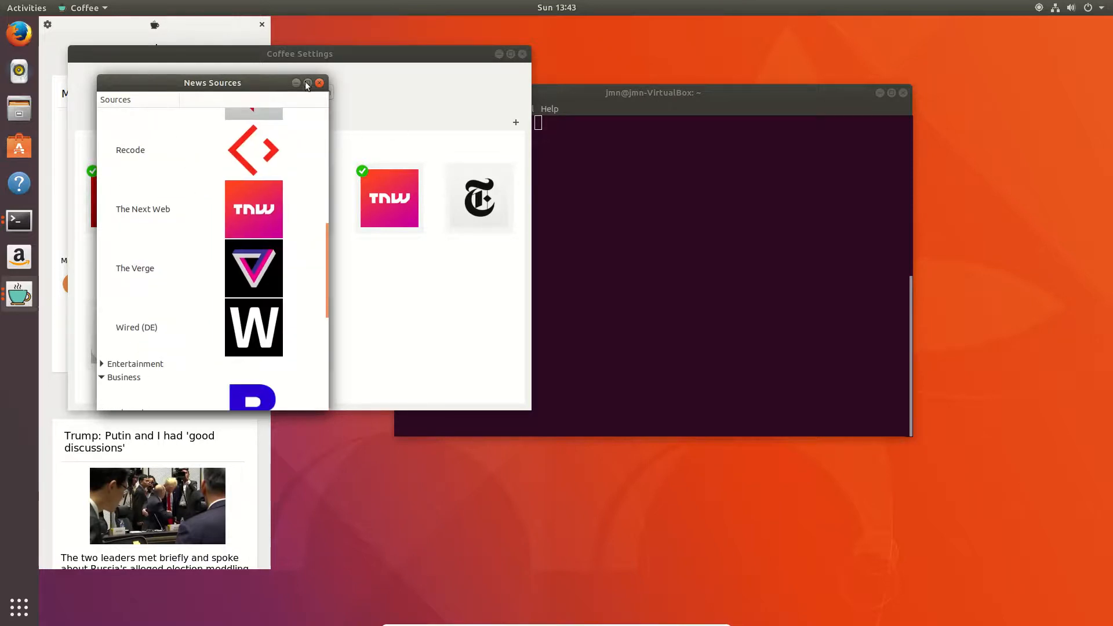
{"action": "left_click", "coordinate": [319, 83]}
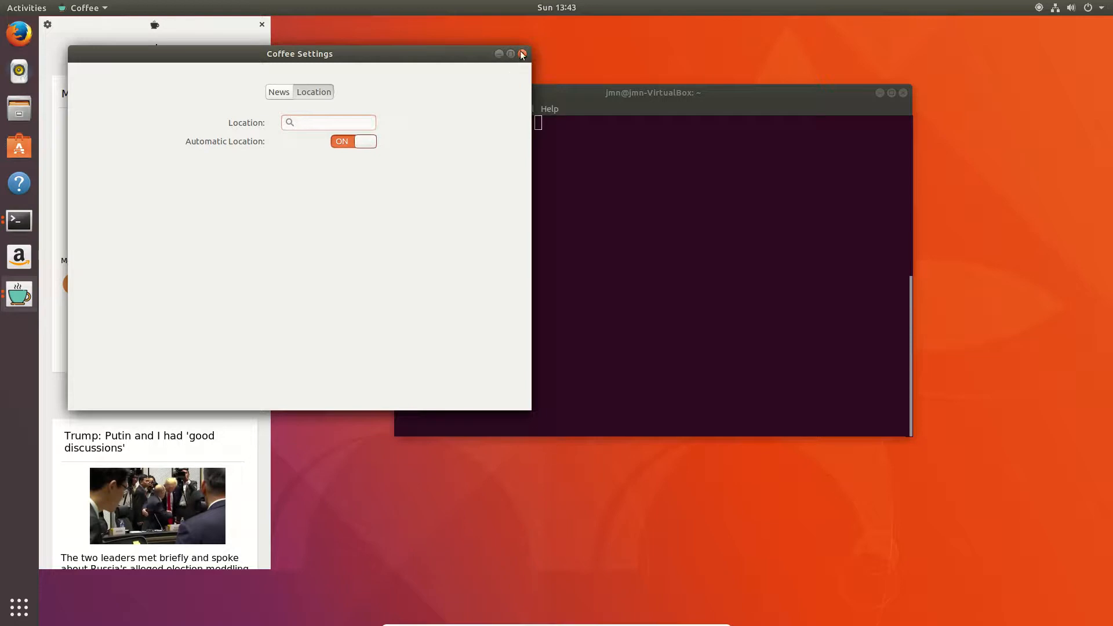
{"action": "left_click", "coordinate": [522, 54]}
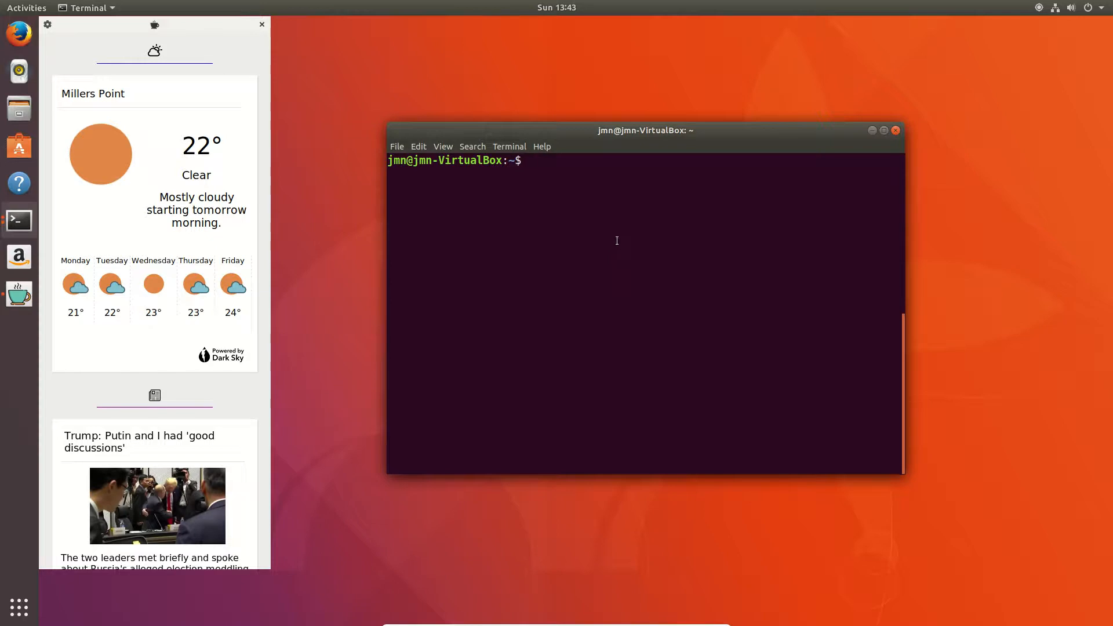
- Add the ppa:coffee-team/coffee repository with sudo add-apt-repository and confirm it
{"action": "type", "text": "sudo apt install unity"}
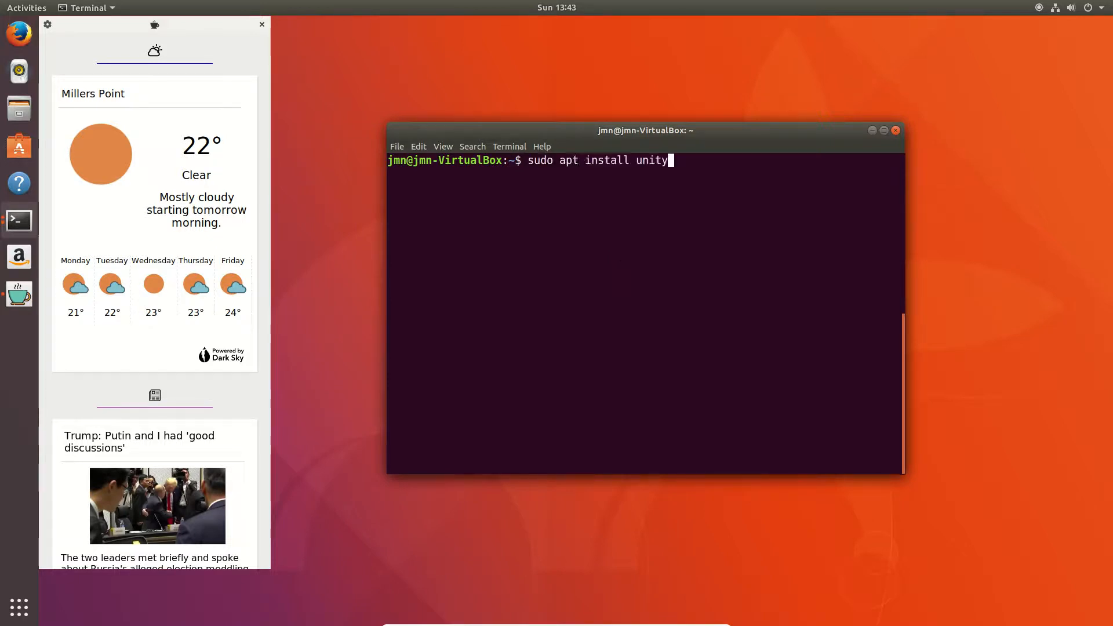
{"action": "type", "text": "sudo apt purge unity-session unity"}
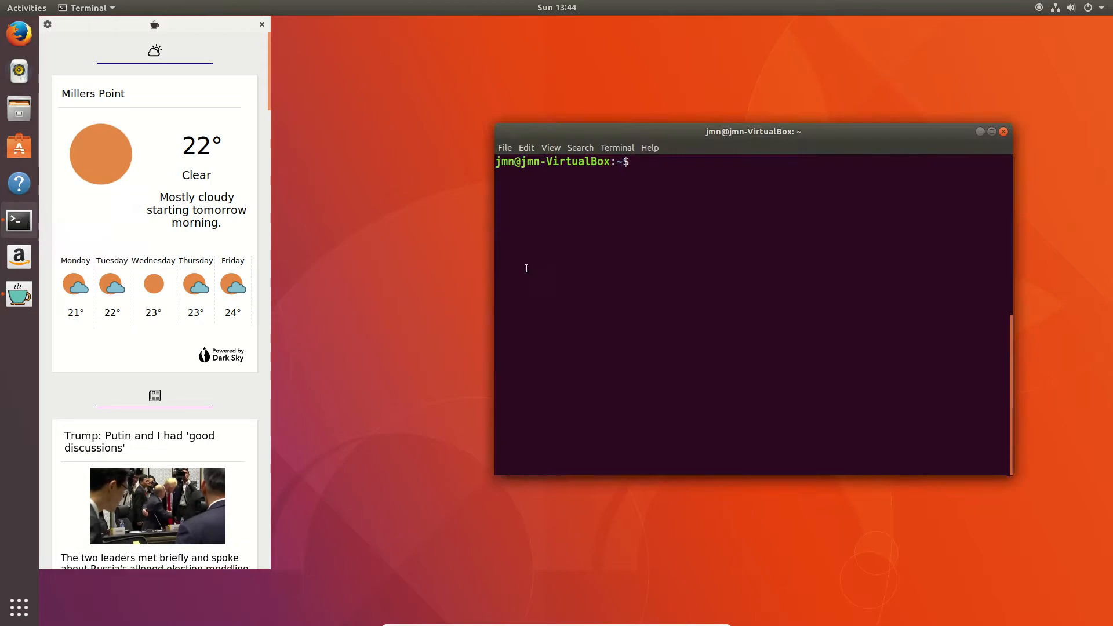
{"action": "type", "text": "sudo add-apt-repository ppa:coffee-team/coffee"}
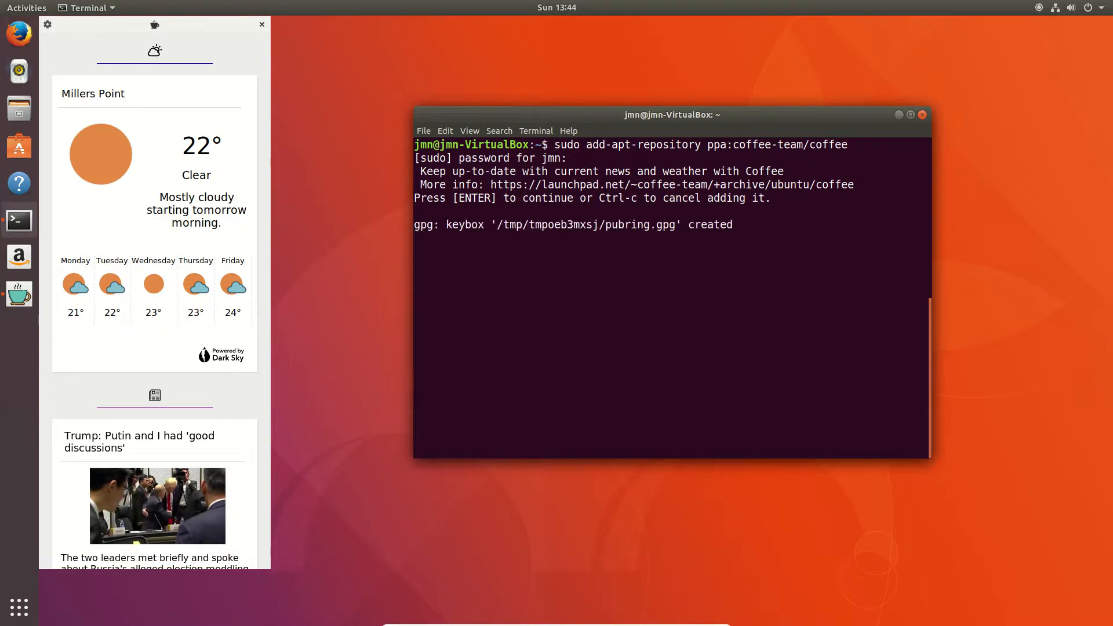
{"action": "key", "text": "Return"}
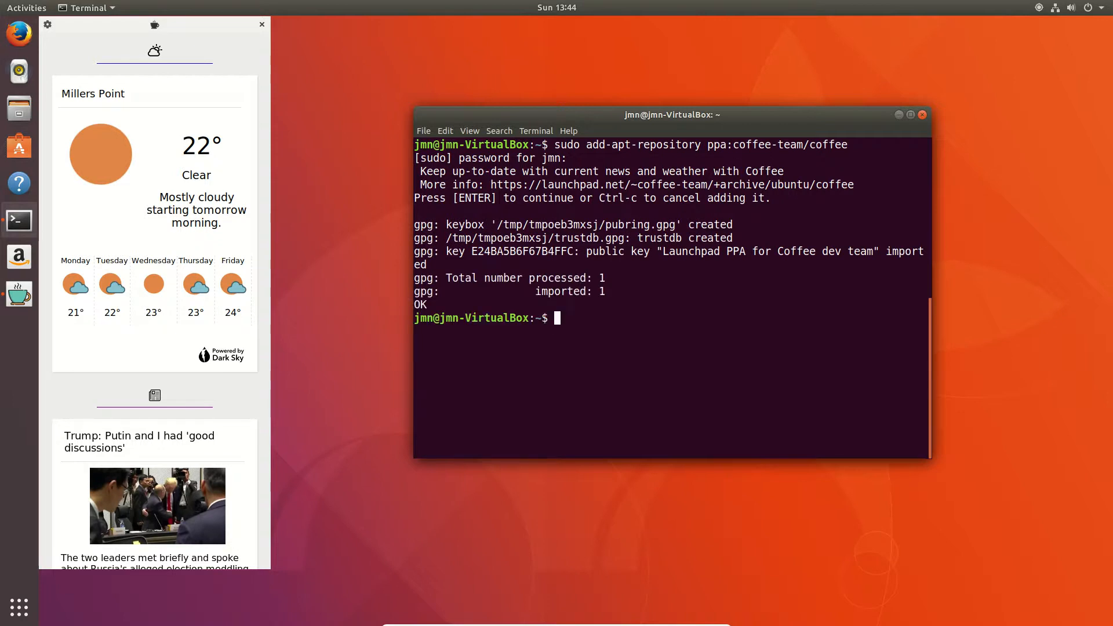
- Run sudo apt update && sudo apt install com.github.nick92.coffee, reported already newest
{"action": "type", "text": "sudo add-apt-repository ppa:coffee-team/coffee"}
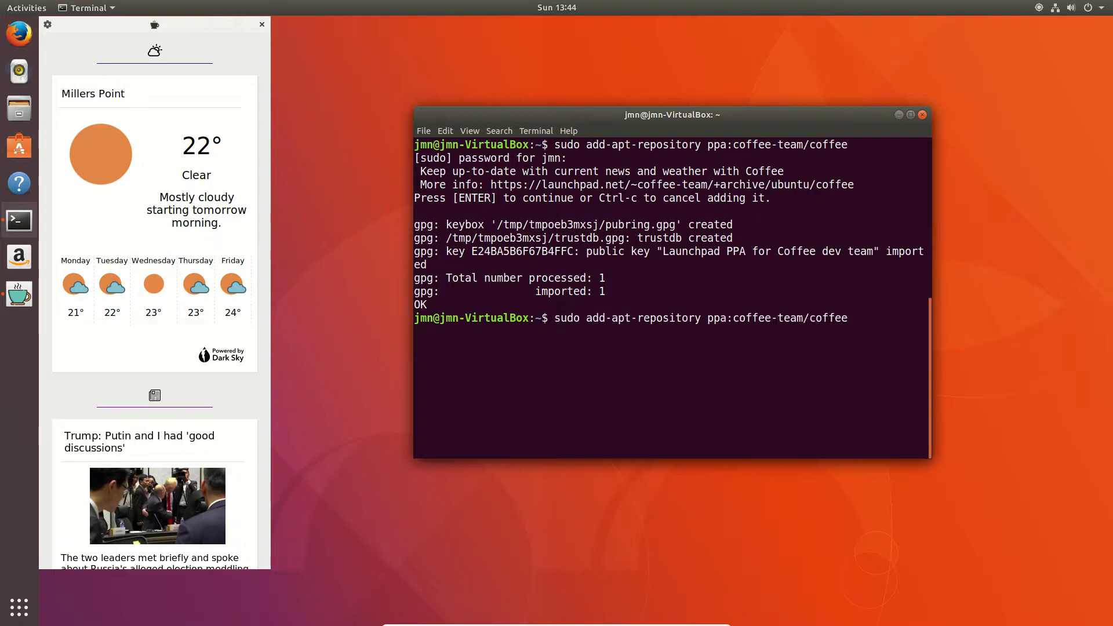
{"action": "type", "text": "sudo apt update && sudo apt install com.github.nick92.coffee"}
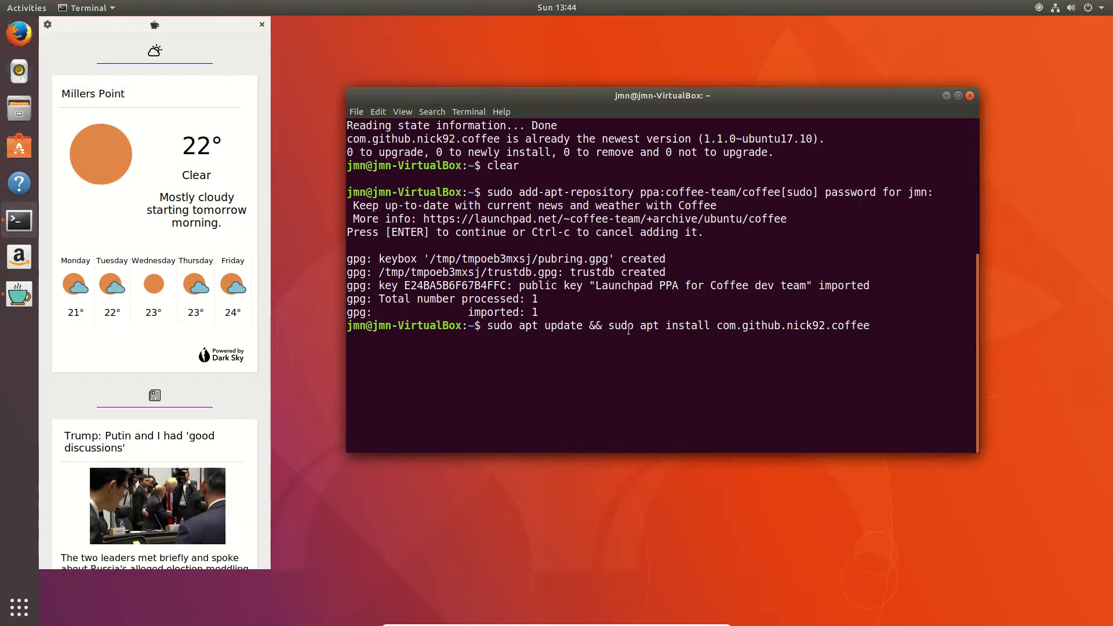
{"action": "double_click", "coordinate": [788, 325]}
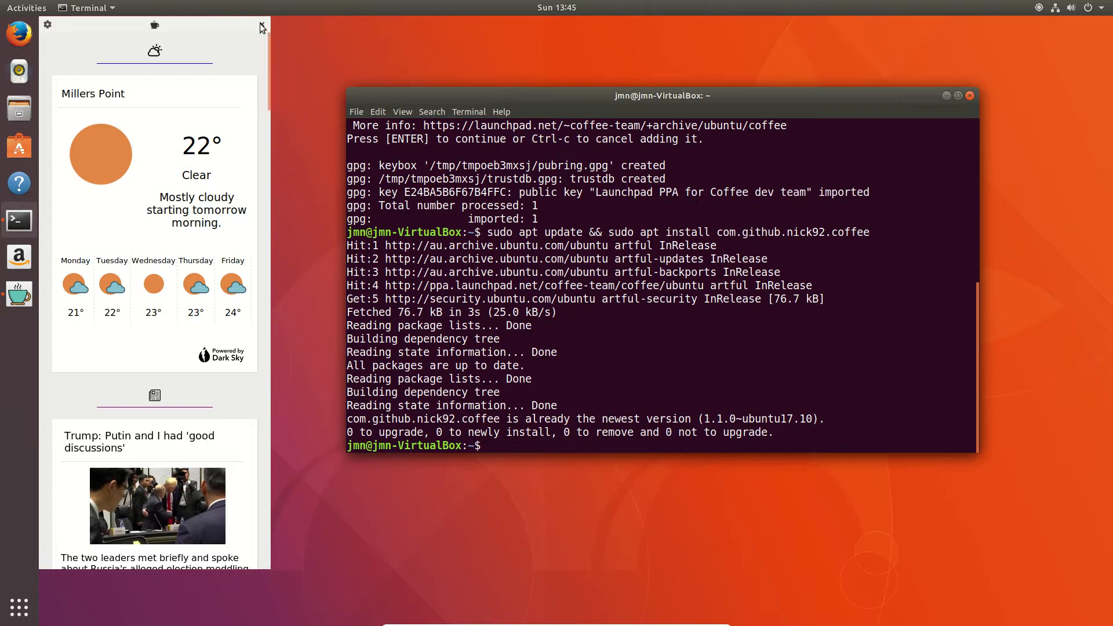
- Close Coffee and relaunch it by searching 'coffee' in Show Applications
{"action": "left_click", "coordinate": [261, 27]}
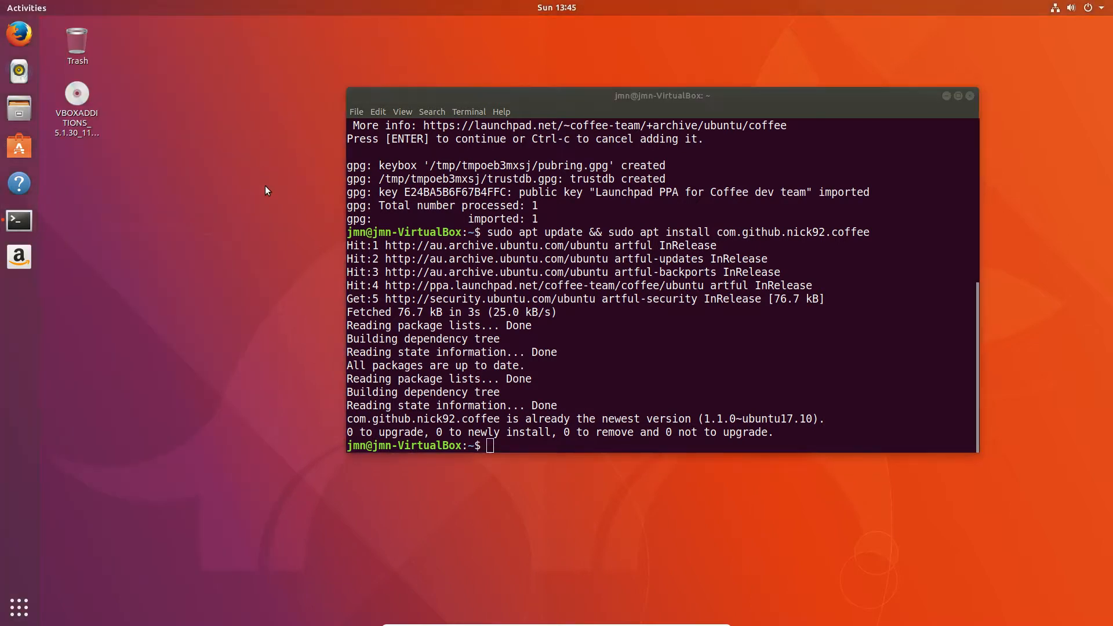
{"action": "mouse_move", "coordinate": [18, 607]}
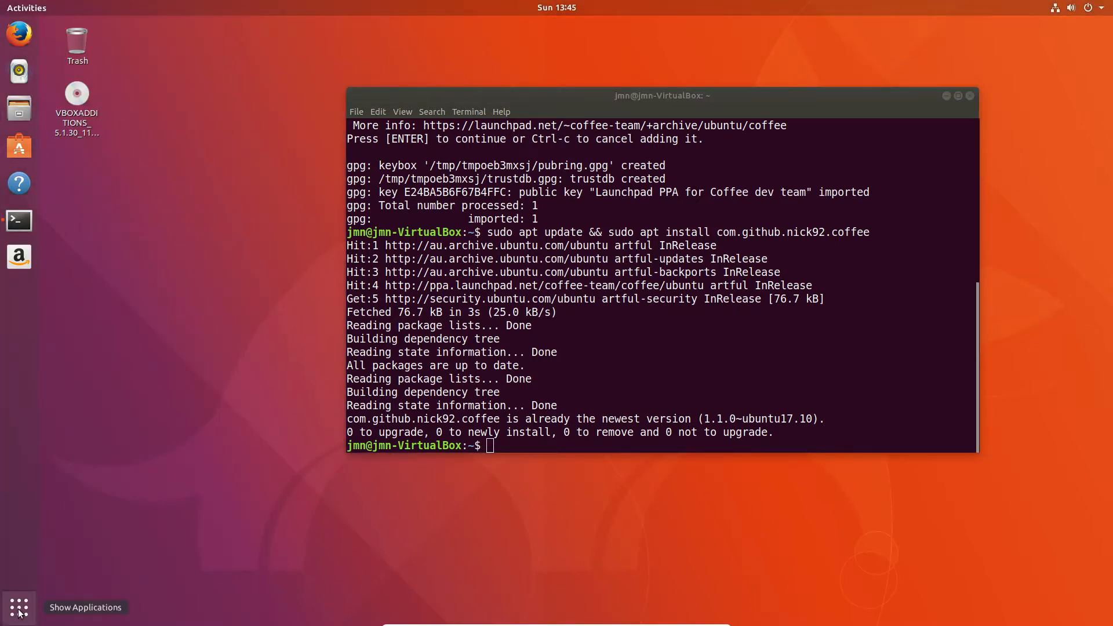
{"action": "left_click", "coordinate": [19, 607]}
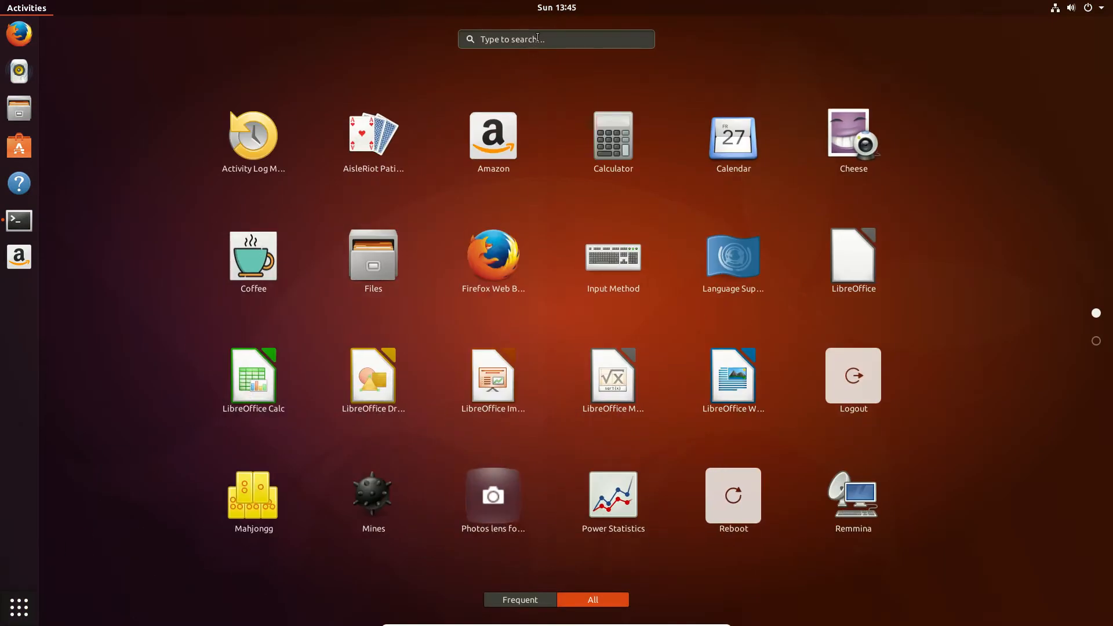
{"action": "type", "text": "coffe"}
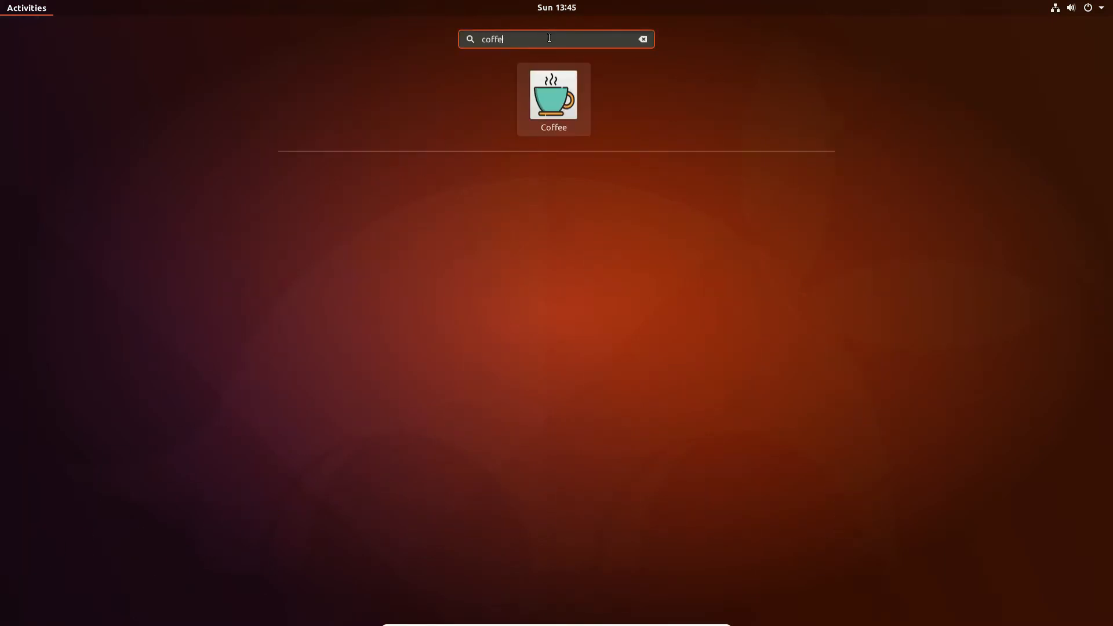
{"action": "type", "text": "e"}
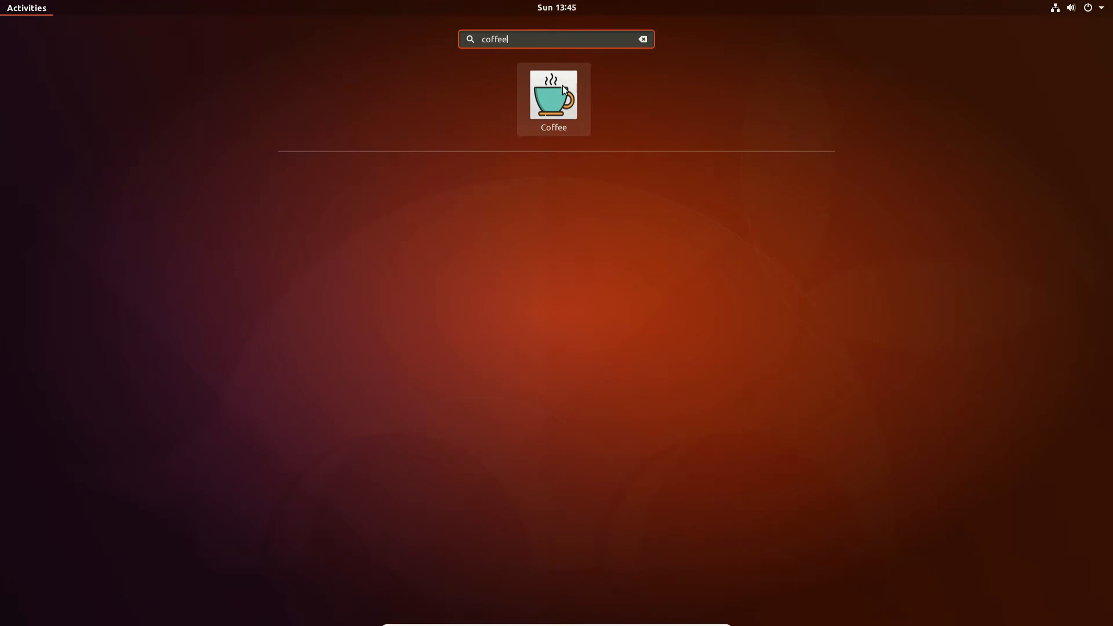
{"action": "left_click", "coordinate": [553, 96]}
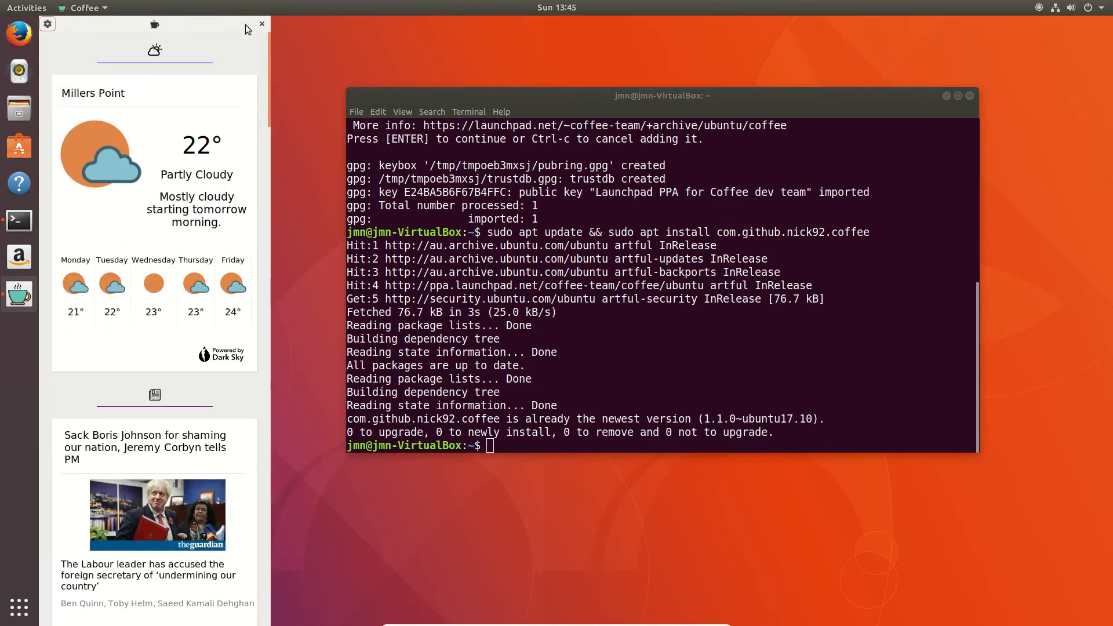
{"action": "mouse_move", "coordinate": [261, 23]}
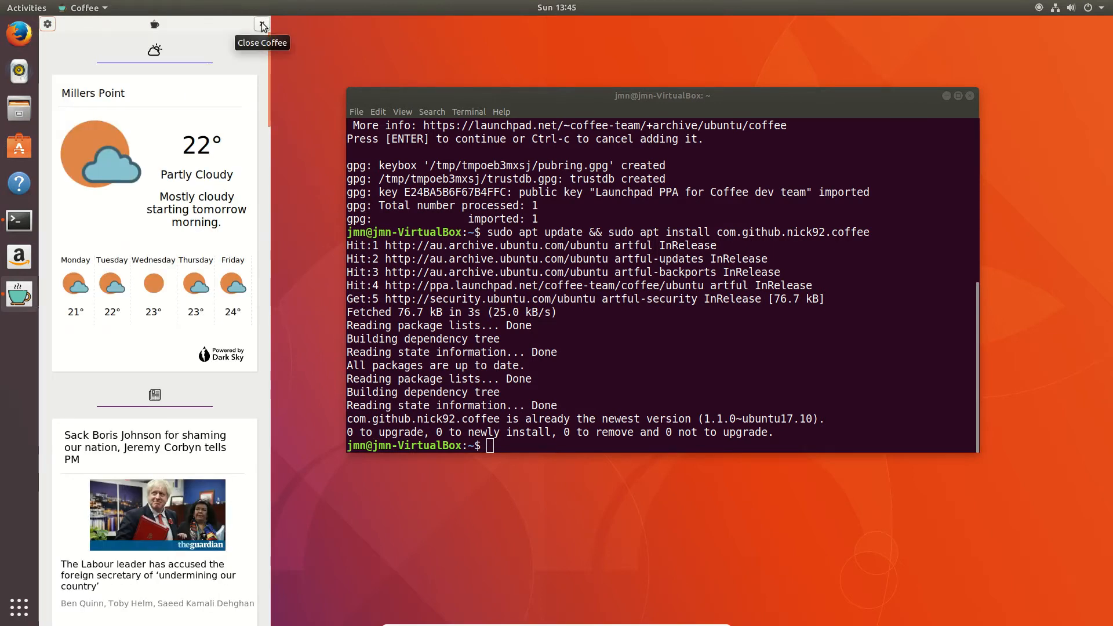